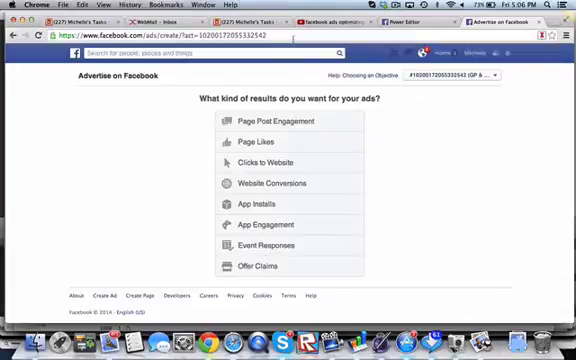
pyautogui.moveTo(450, 145)
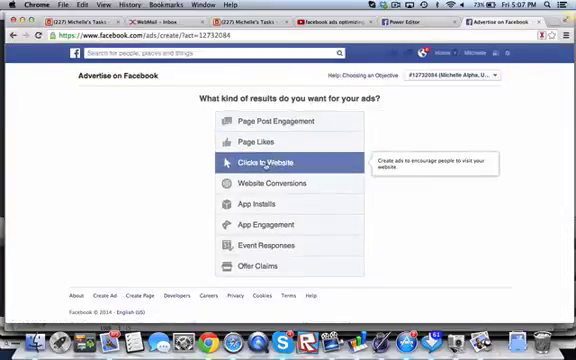
pyautogui.moveTo(285, 121)
pyautogui.write('mic')
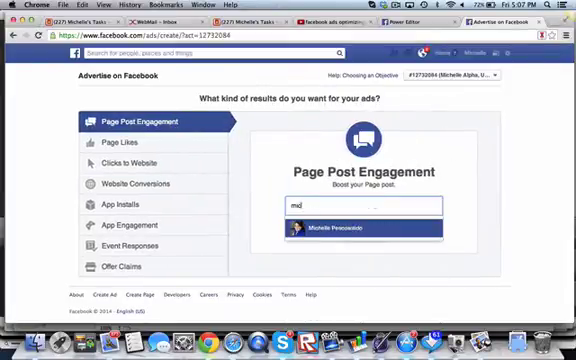
# Choose the network marketing page and confirm its selected post for the engagement ad
pyautogui.click(375, 228)
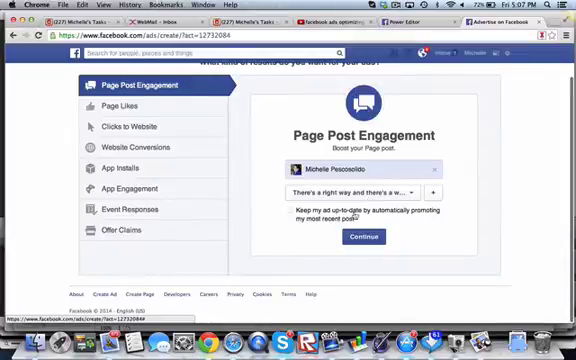
pyautogui.click(363, 236)
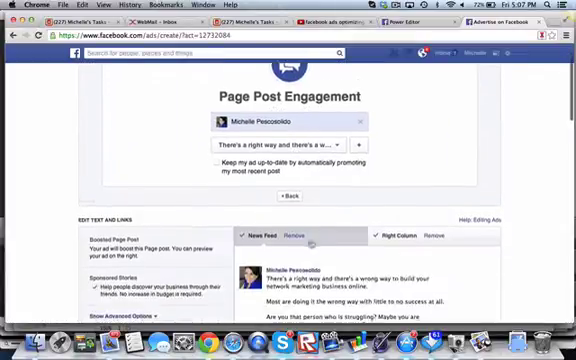
# Show Advanced Options to reveal URL tags and News Feed and Right Column placements
pyautogui.scroll(-3)
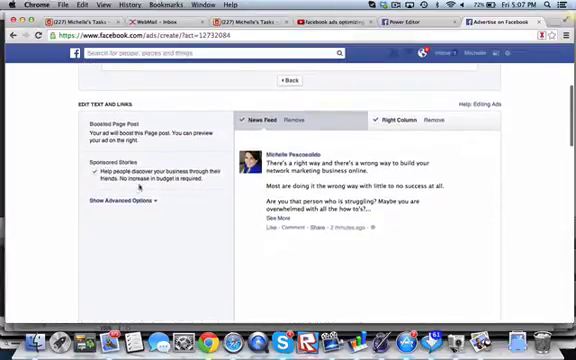
pyautogui.click(112, 202)
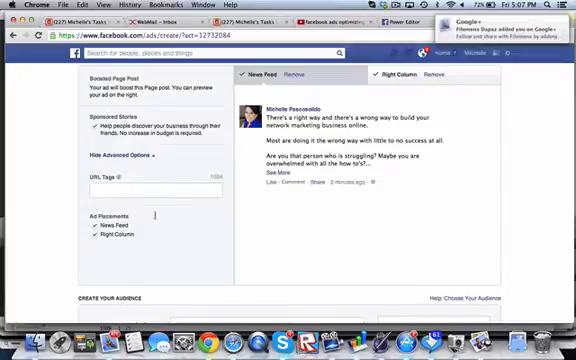
pyautogui.scroll(-3)
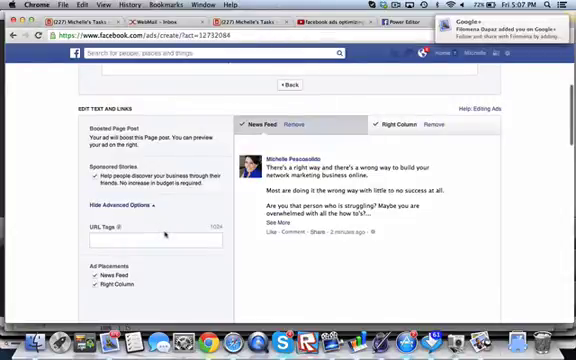
pyautogui.scroll(-3)
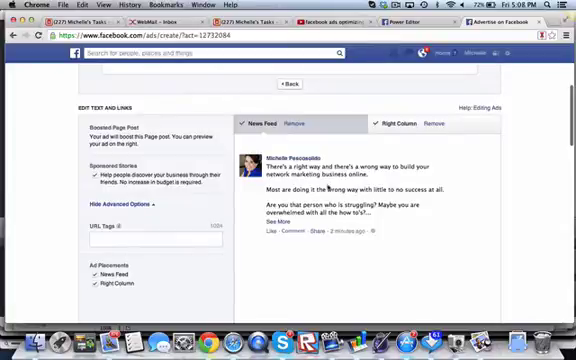
# Review the United States audience, $5.00 daily budget and page post engagement bidding
pyautogui.scroll(-3)
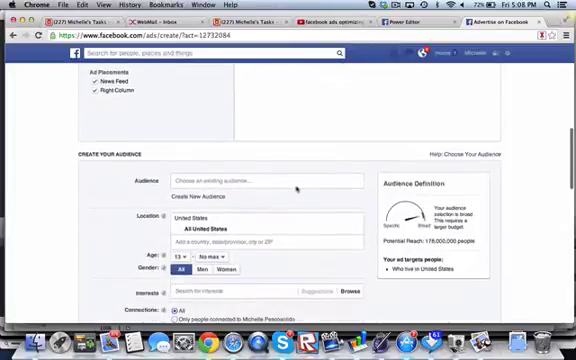
pyautogui.scroll(-3)
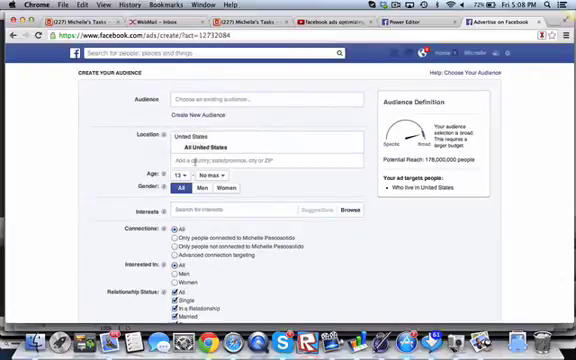
pyautogui.scroll(-3)
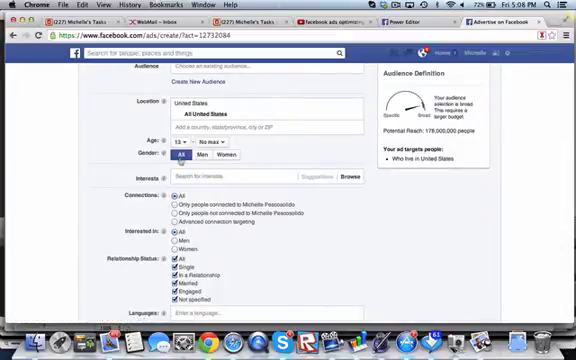
pyautogui.scroll(-3)
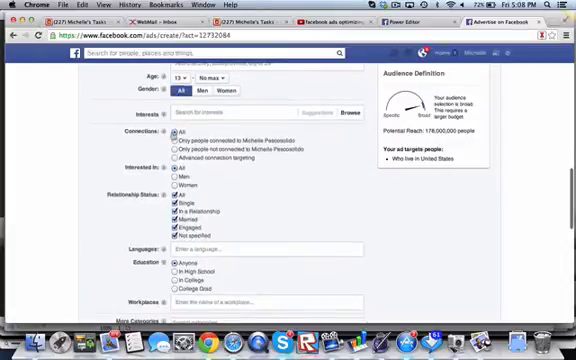
pyautogui.scroll(3)
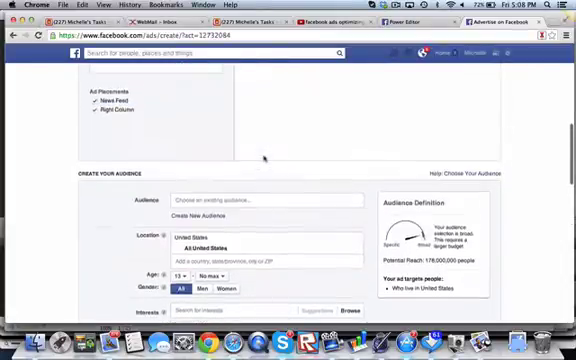
pyautogui.scroll(3)
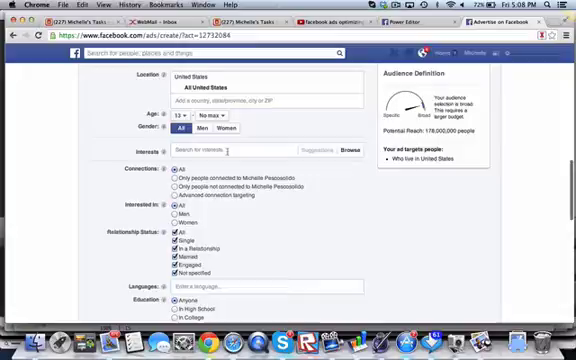
pyautogui.scroll(-3)
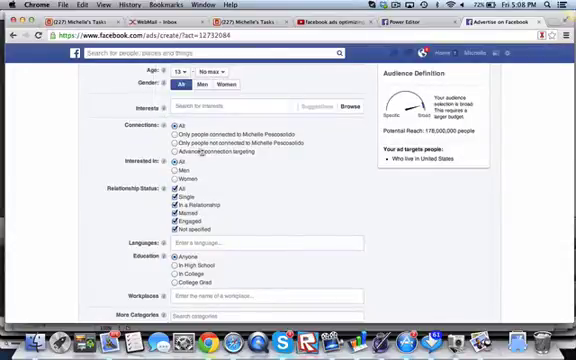
pyautogui.scroll(3)
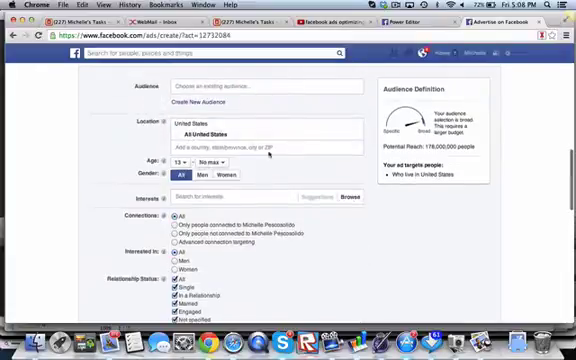
pyautogui.scroll(-3)
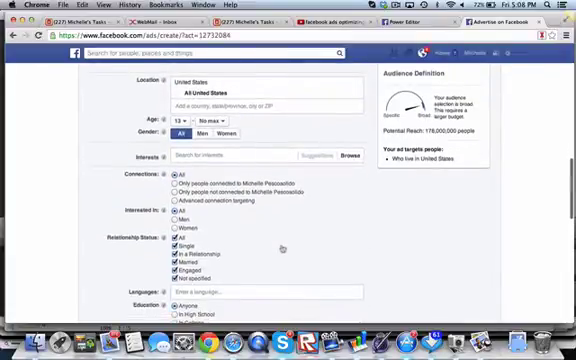
pyautogui.scroll(-3)
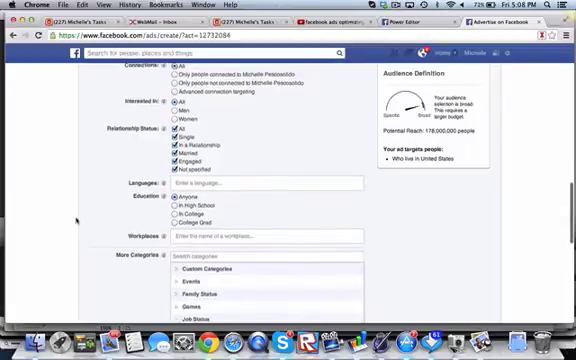
pyautogui.scroll(-3)
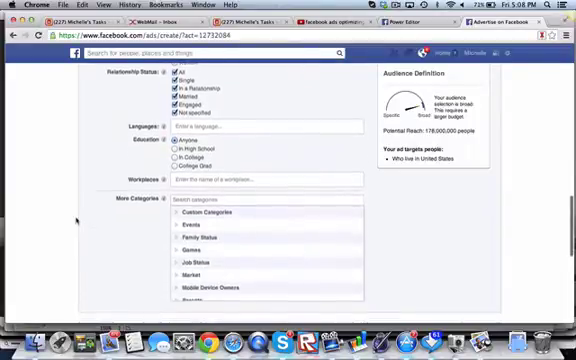
pyautogui.scroll(-3)
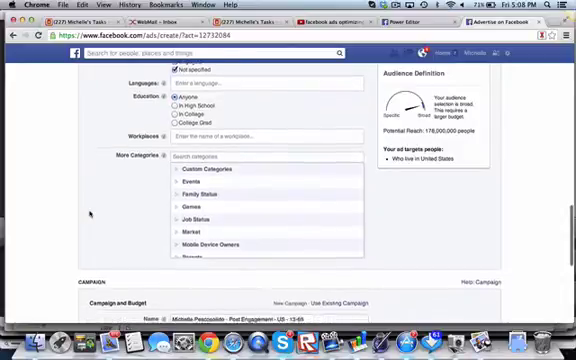
pyautogui.scroll(-3)
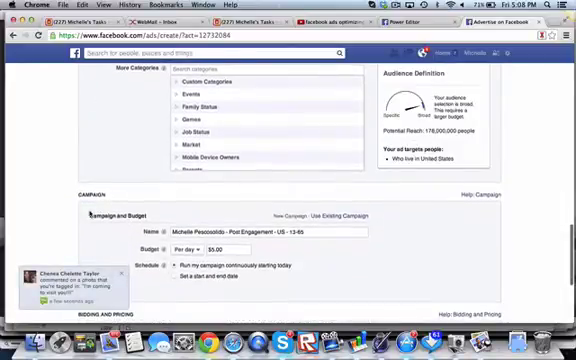
pyautogui.scroll(-3)
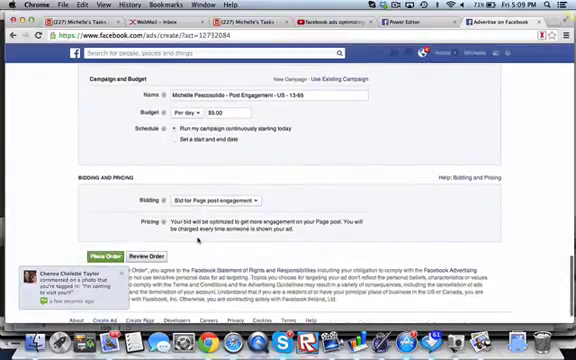
pyautogui.scroll(3)
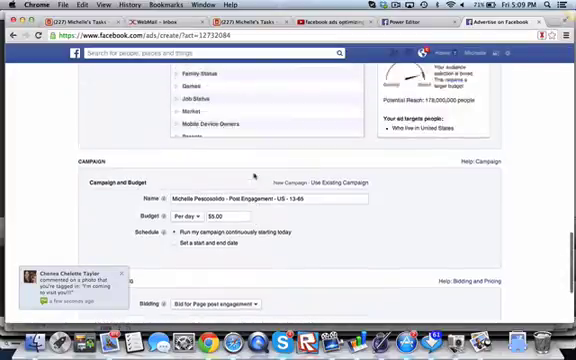
pyautogui.scroll(3)
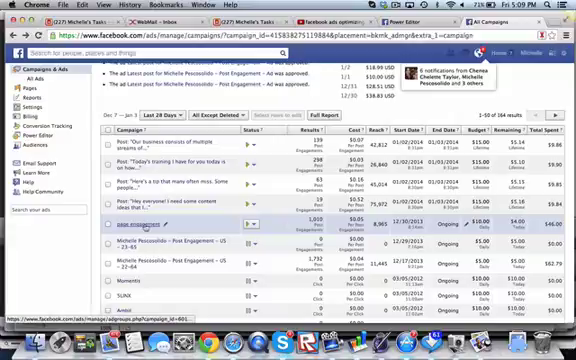
# Open the page engagement campaign from the All Campaigns list
pyautogui.click(150, 218)
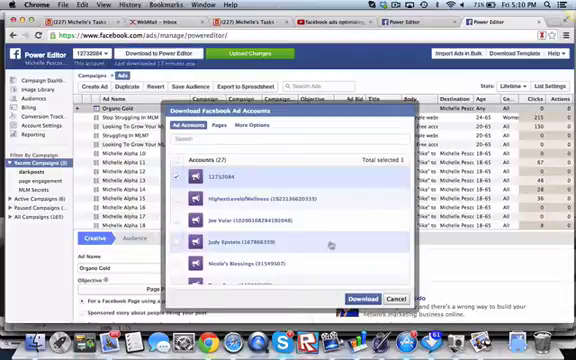
# Download the selected ad account's campaigns and ads into Power Editor
pyautogui.click(356, 298)
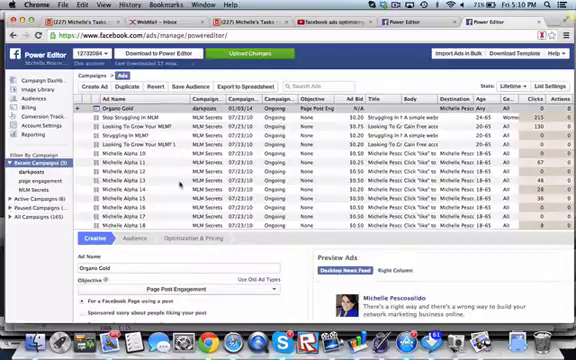
pyautogui.click(35, 174)
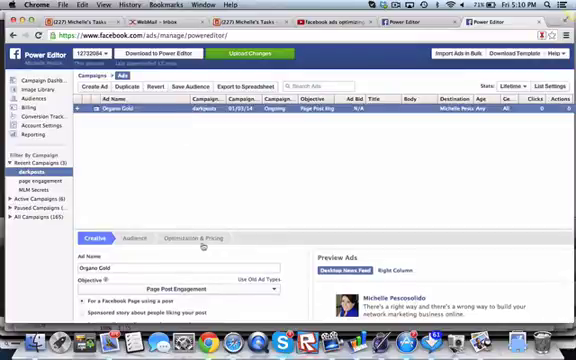
pyautogui.moveTo(166, 140)
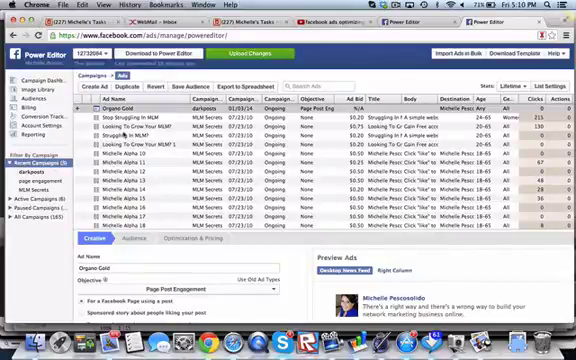
pyautogui.scroll(-3)
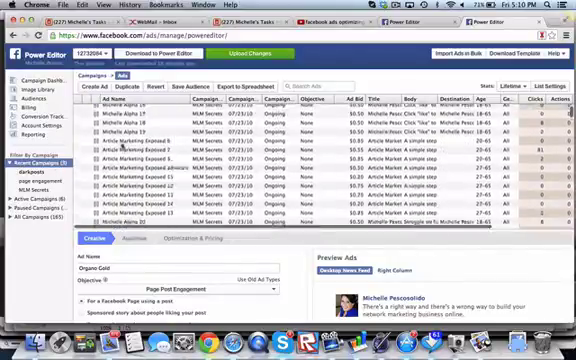
pyautogui.scroll(-3)
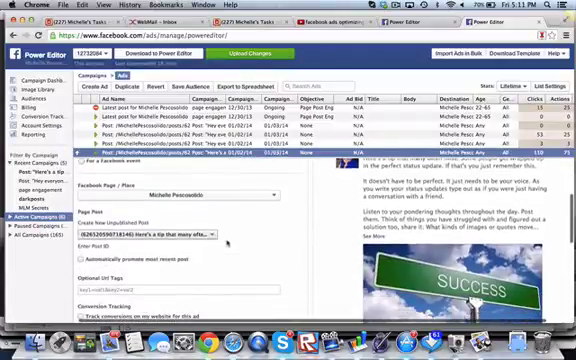
# Scroll the post engagement ad's Creative tab down to its placement settings
pyautogui.scroll(-3)
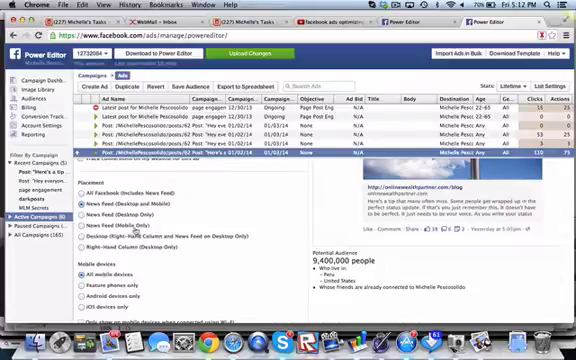
# Select the News Feed (Mobile Only) placement for the ad
pyautogui.scroll(3)
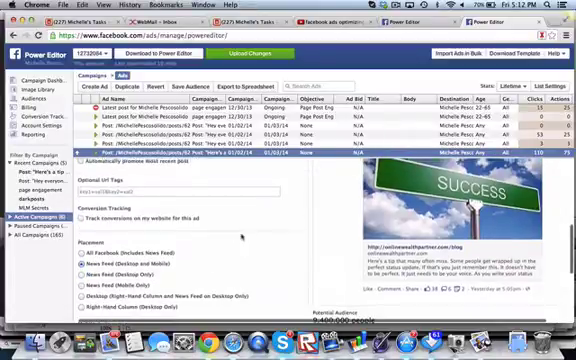
pyautogui.scroll(-3)
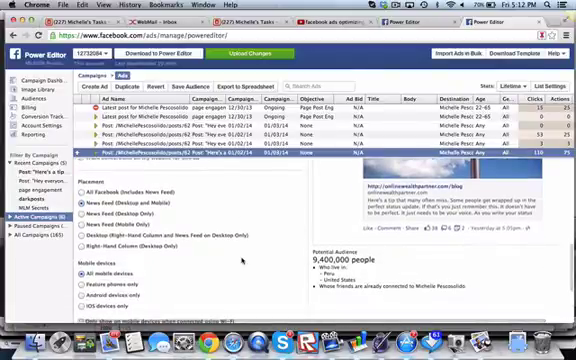
pyautogui.click(90, 216)
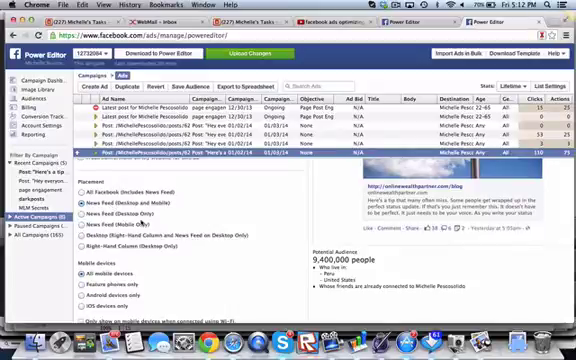
pyautogui.click(83, 204)
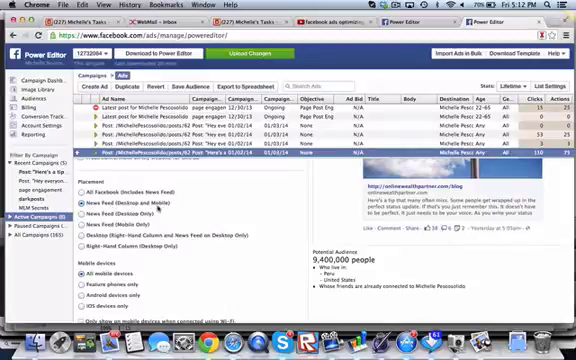